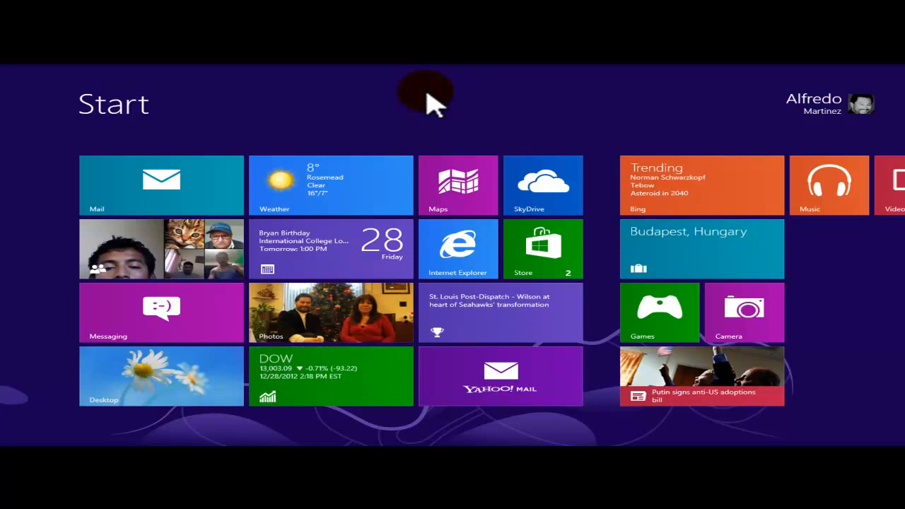
# Search 'control' on the Start screen and launch Control Panel from the results
pyautogui.write('control')
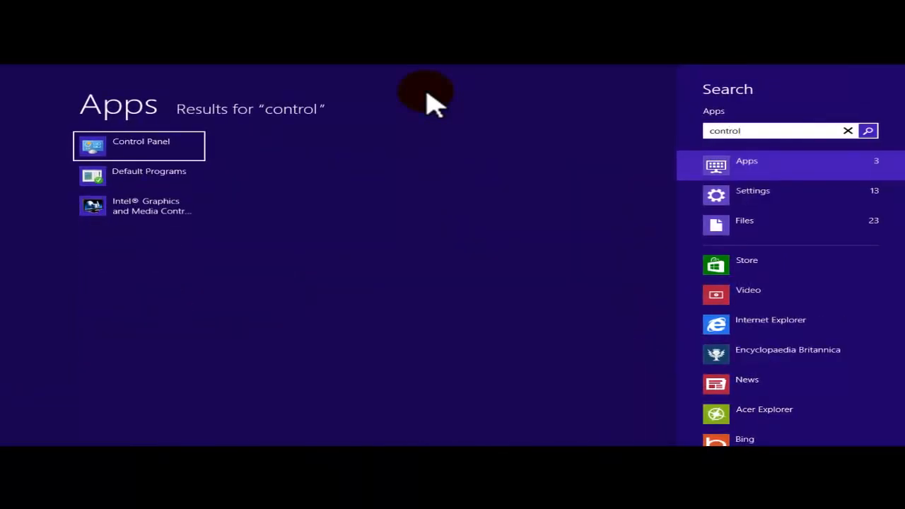
pyautogui.moveTo(269, 153)
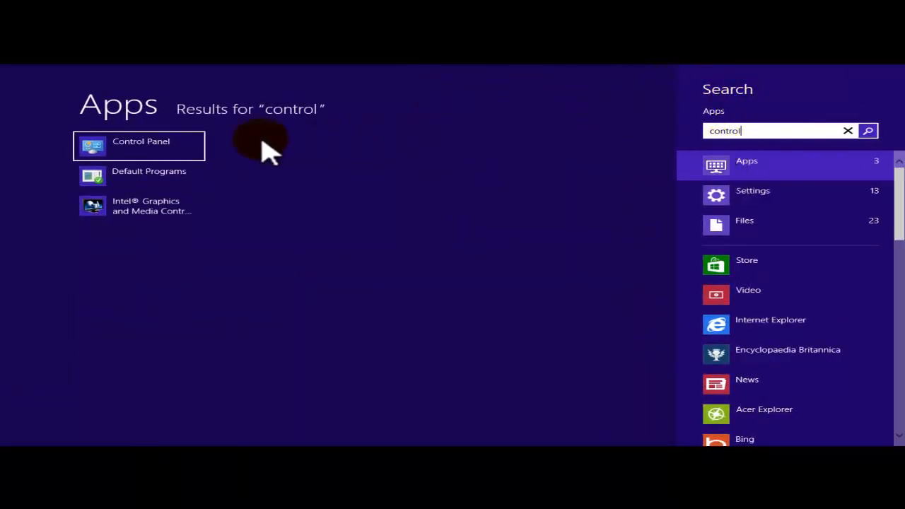
pyautogui.moveTo(141, 148)
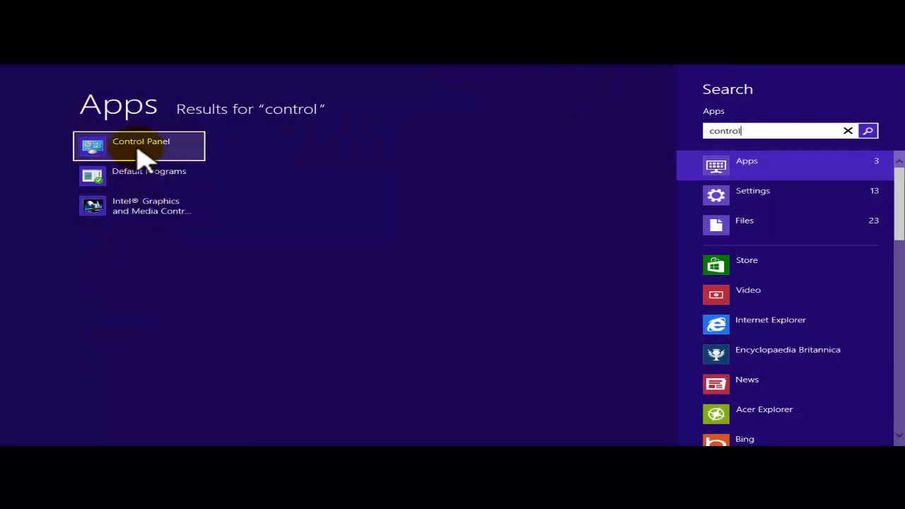
pyautogui.click(141, 145)
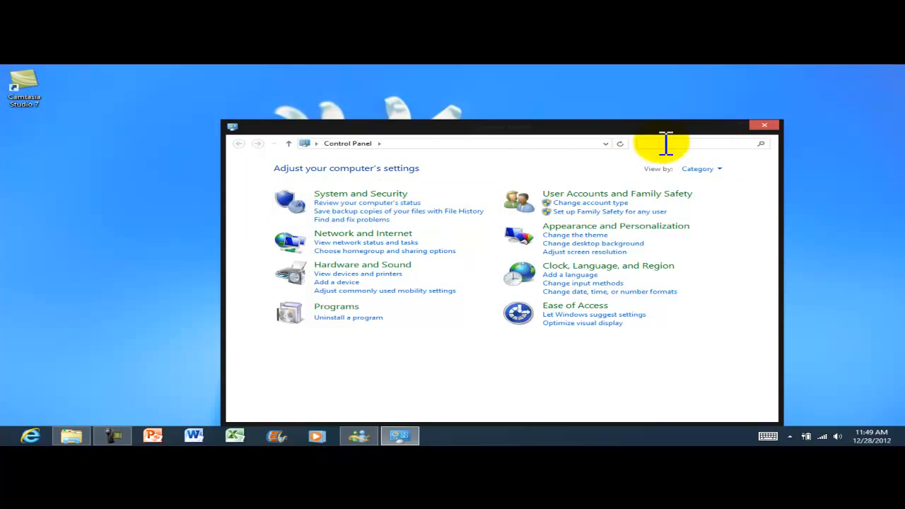
# Filter Control Panel with the search 'blueto' to surface the Bluetooth device entries
pyautogui.write('blu')
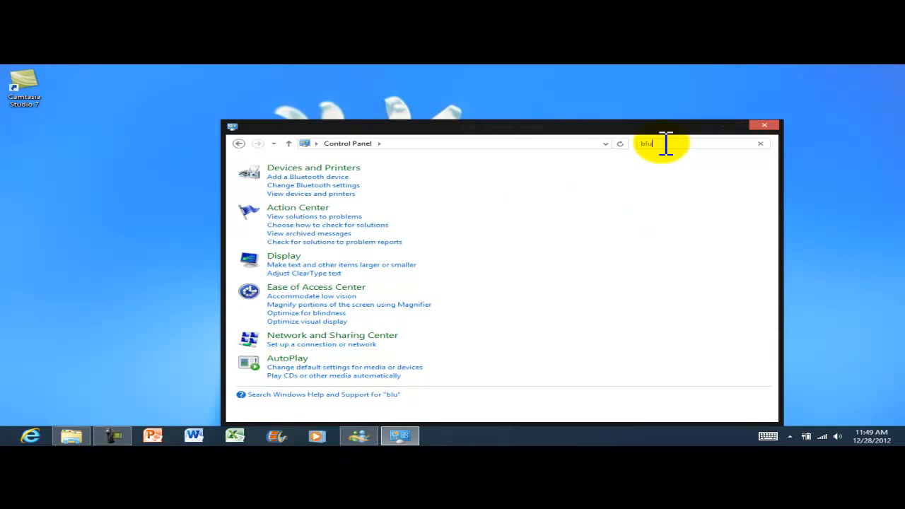
pyautogui.write('eto')
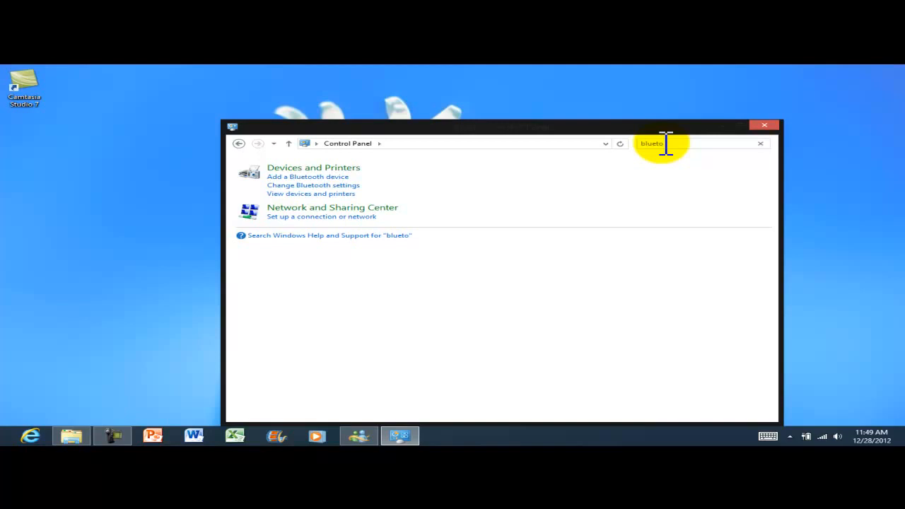
pyautogui.moveTo(597, 155)
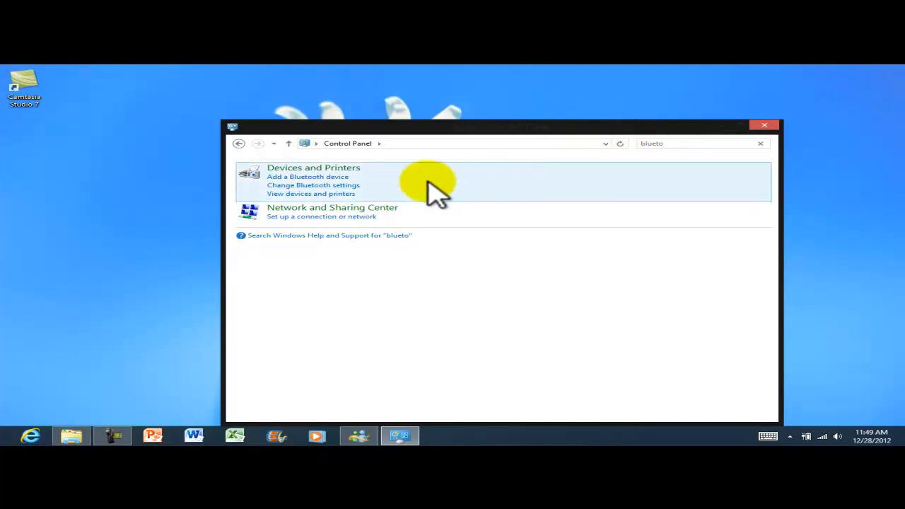
pyautogui.moveTo(375, 176)
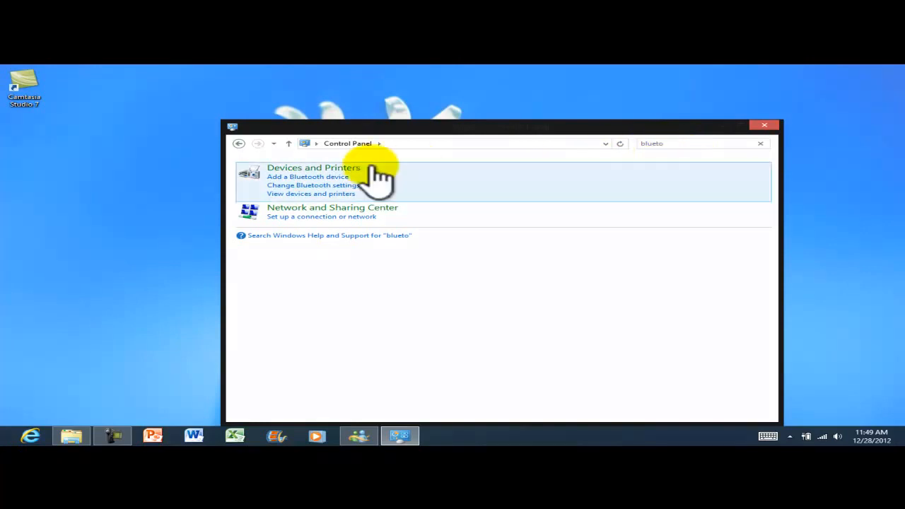
pyautogui.moveTo(312, 196)
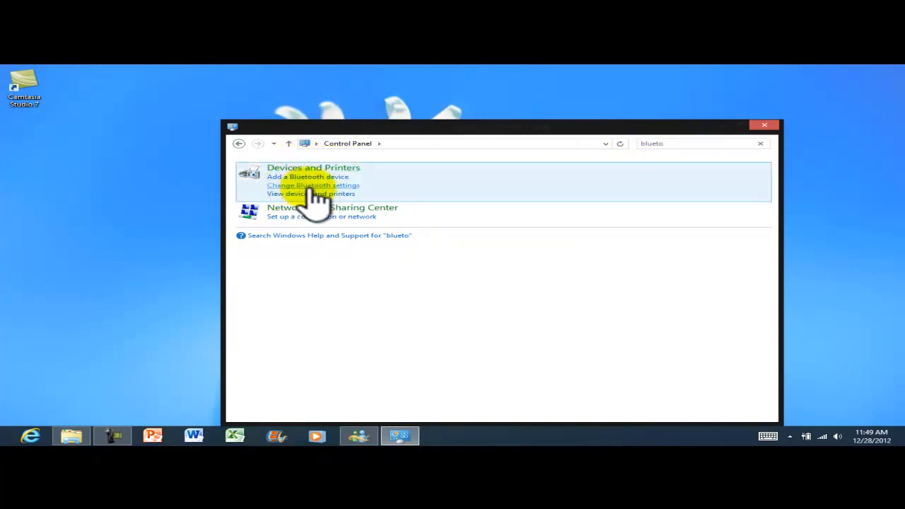
pyautogui.moveTo(297, 195)
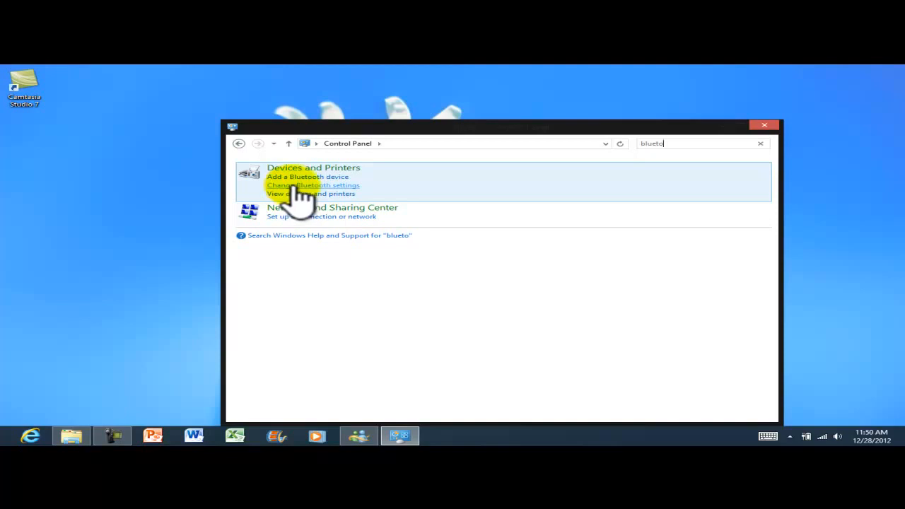
# In Bluetooth Settings, allow Bluetooth devices to find this computer
pyautogui.click(314, 185)
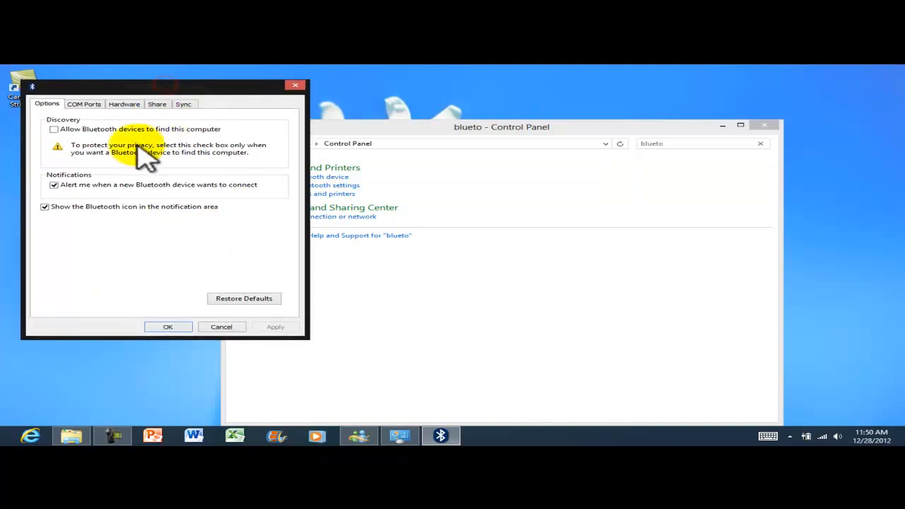
pyautogui.moveTo(125, 198)
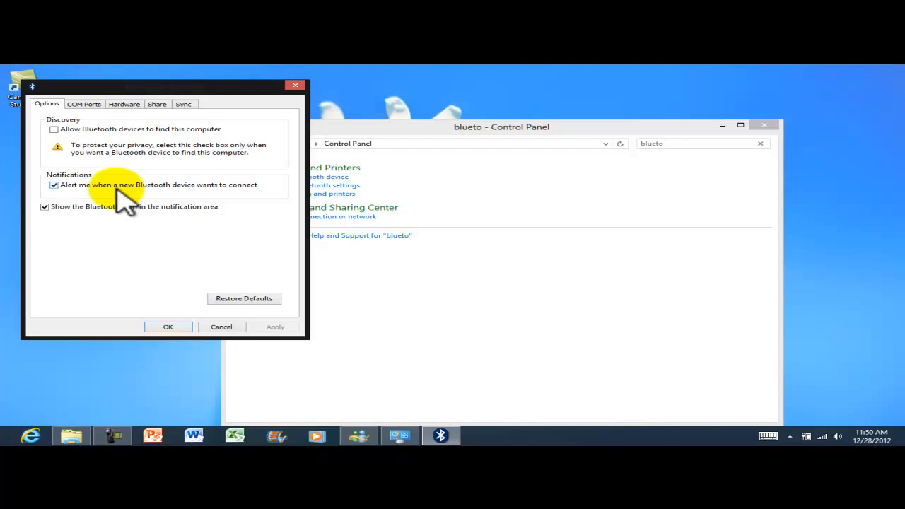
pyautogui.moveTo(58, 134)
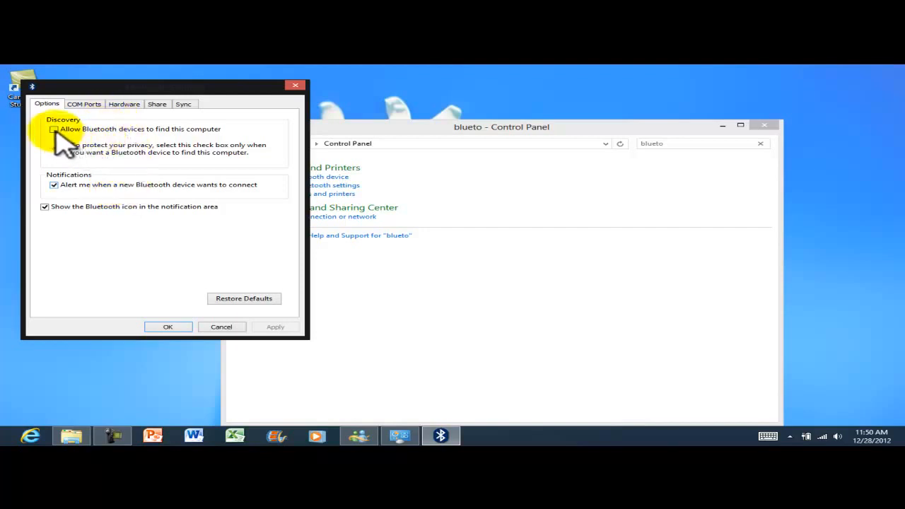
pyautogui.click(54, 129)
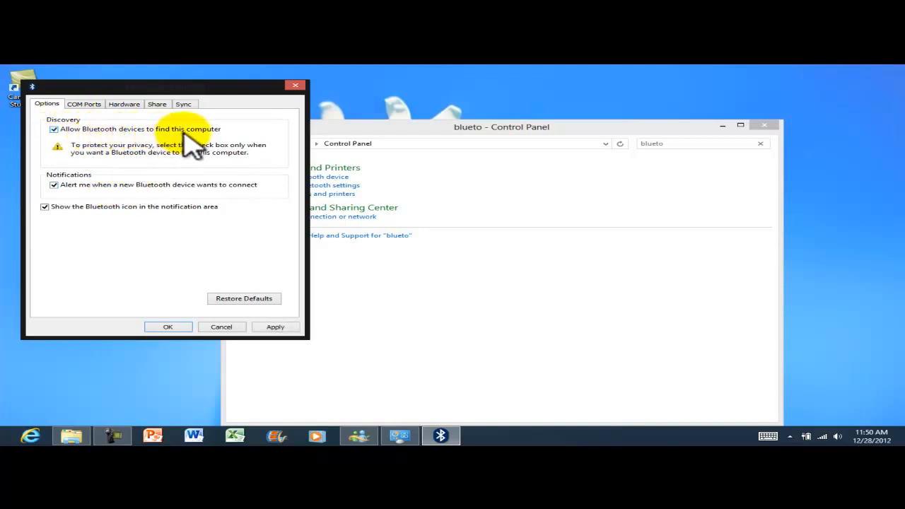
pyautogui.moveTo(139, 173)
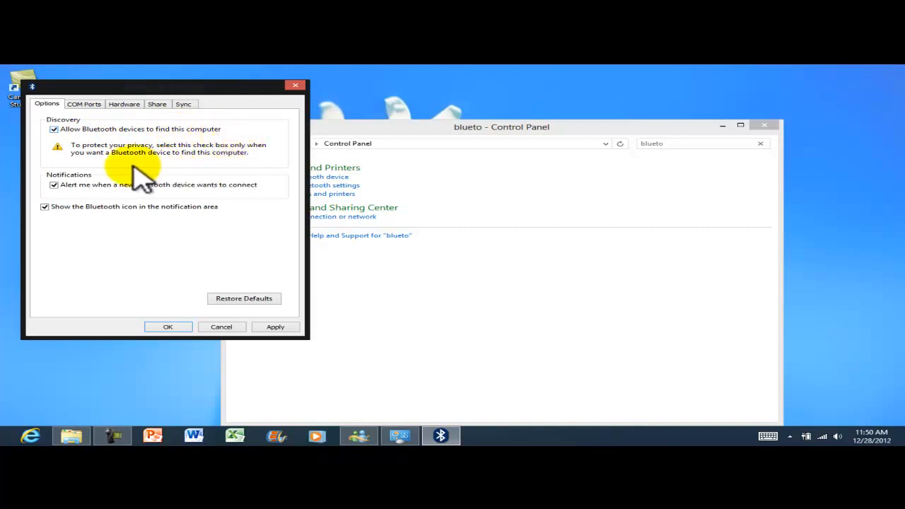
pyautogui.moveTo(205, 158)
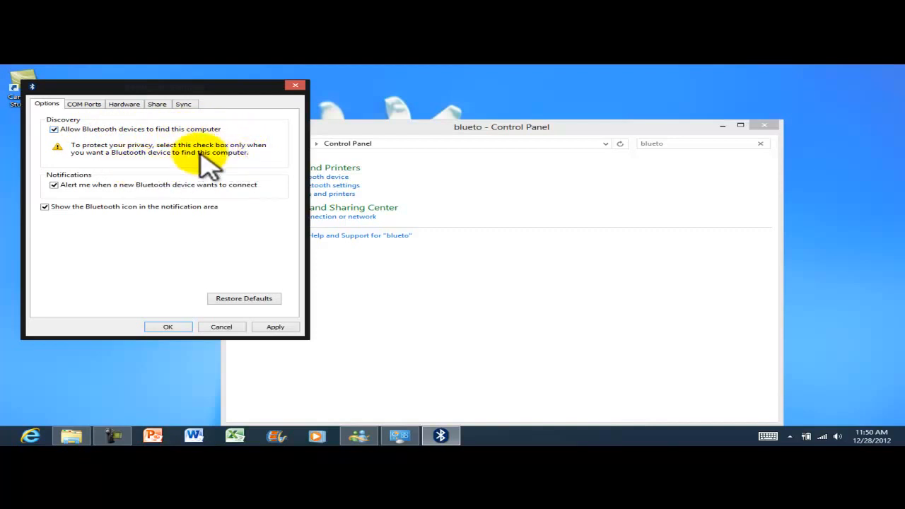
pyautogui.moveTo(212, 184)
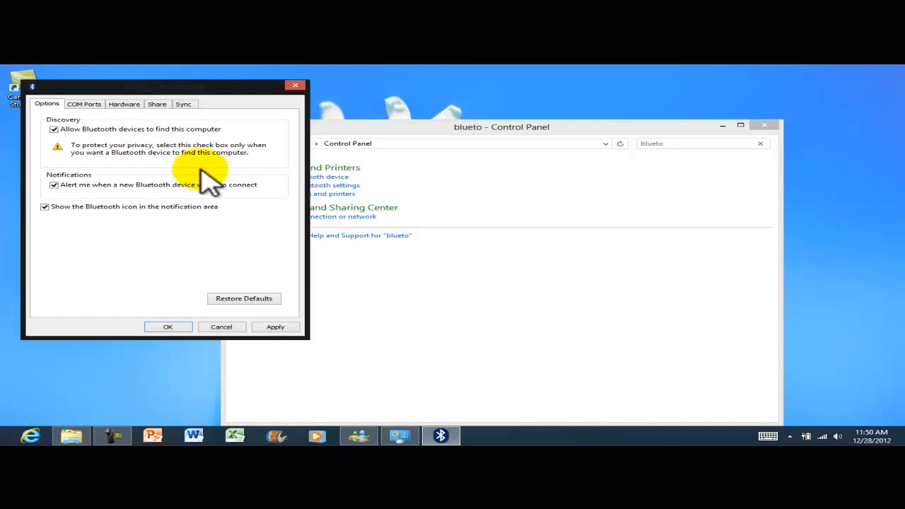
pyautogui.moveTo(163, 155)
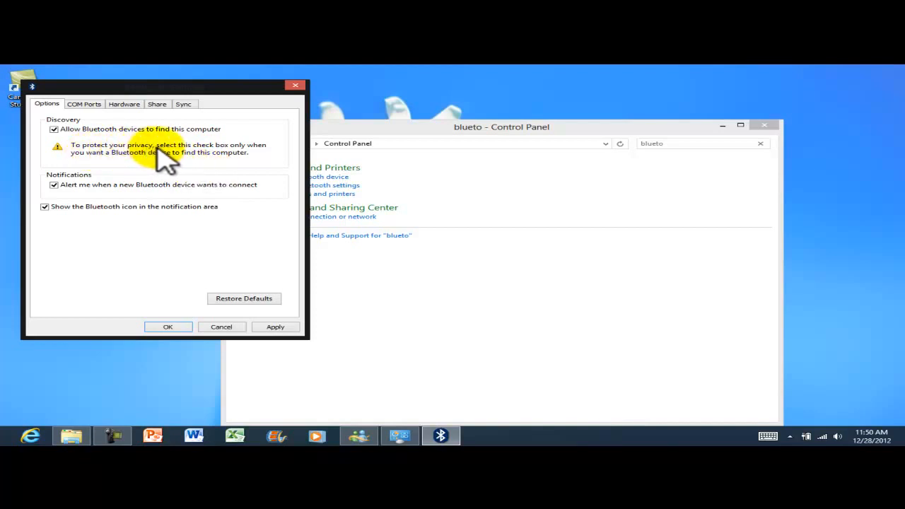
pyautogui.moveTo(255, 153)
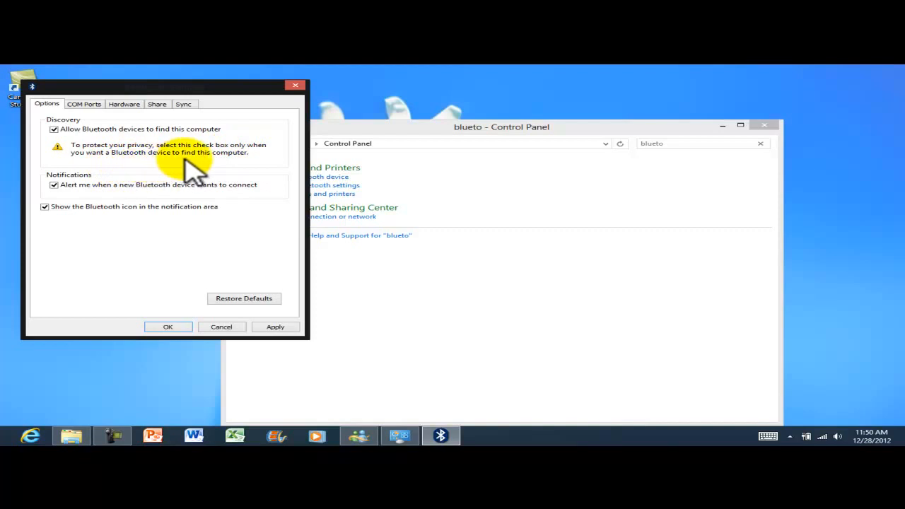
pyautogui.moveTo(142, 266)
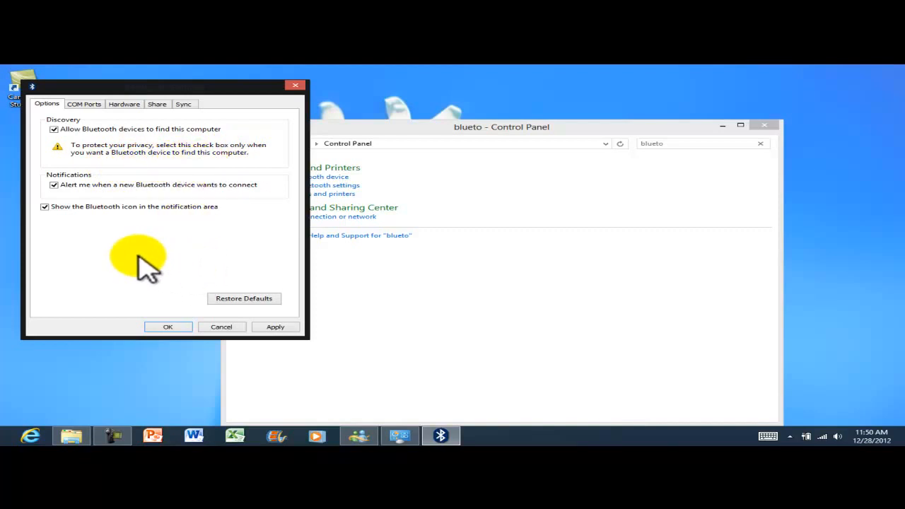
pyautogui.moveTo(121, 247)
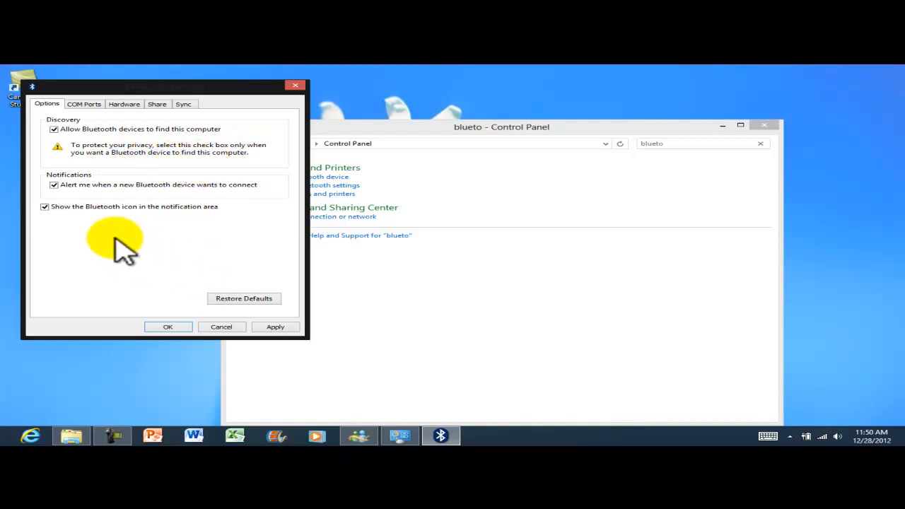
pyautogui.moveTo(85, 210)
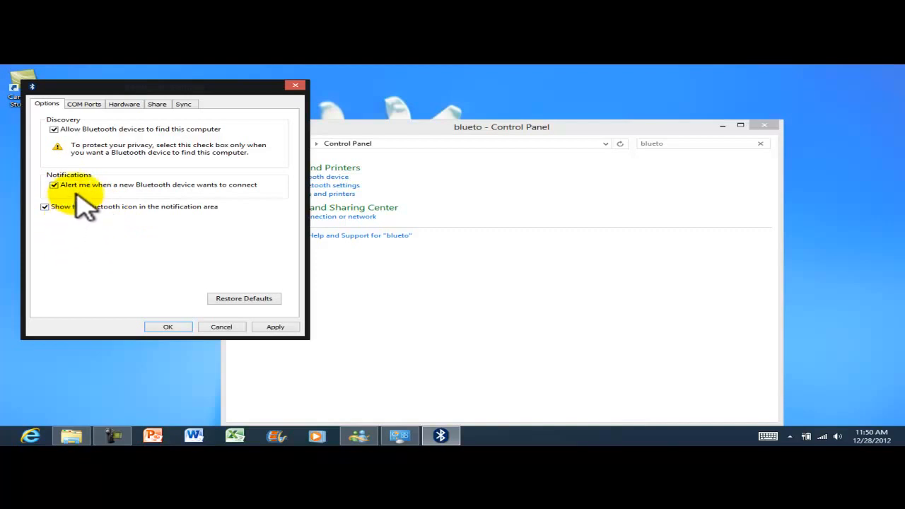
pyautogui.moveTo(144, 205)
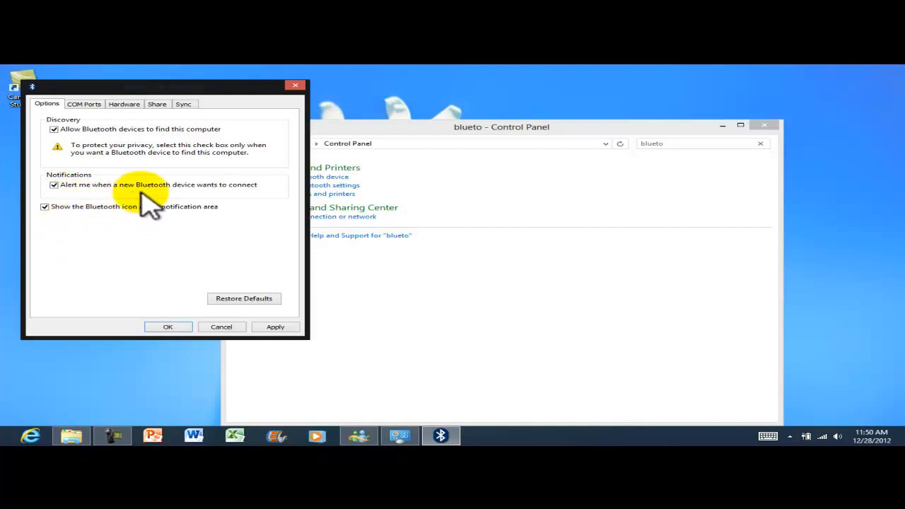
pyautogui.moveTo(106, 226)
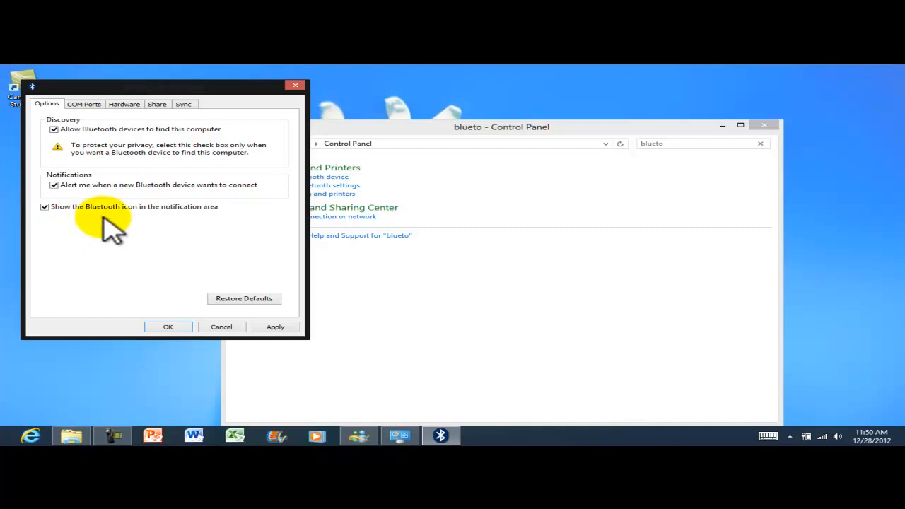
pyautogui.moveTo(257, 269)
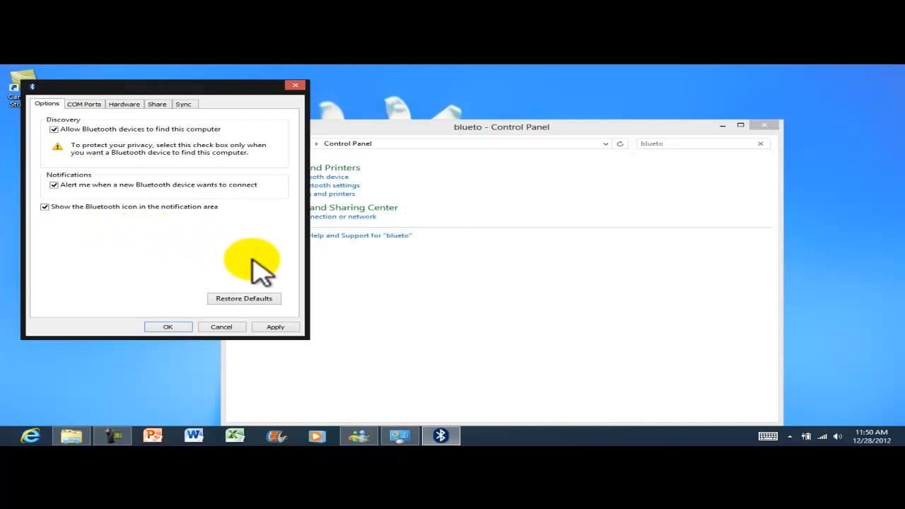
# Show the hidden tray icons and bring up the Bluetooth icon's options menu
pyautogui.click(789, 436)
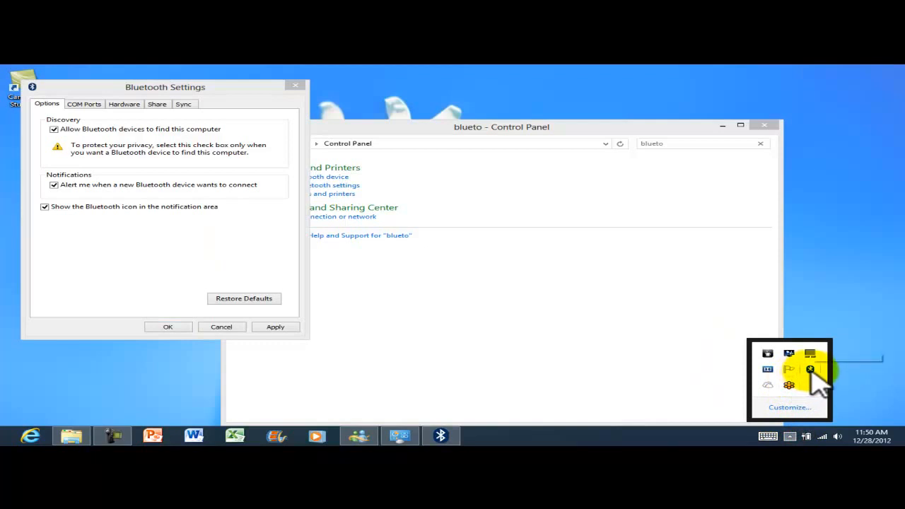
pyautogui.moveTo(809, 371)
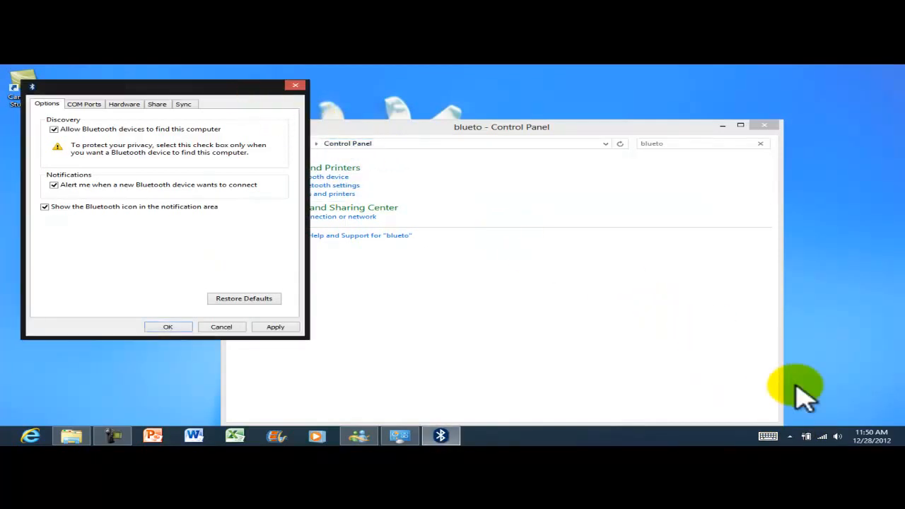
pyautogui.moveTo(792, 438)
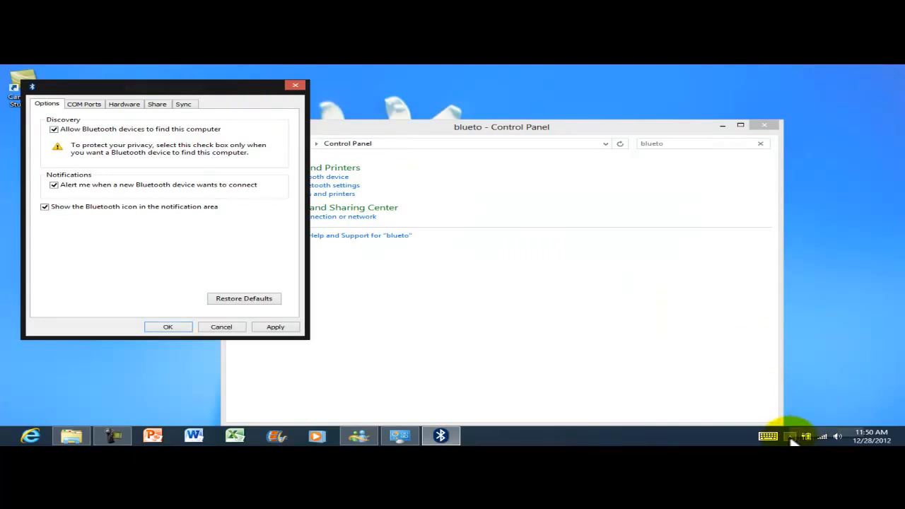
pyautogui.click(790, 436)
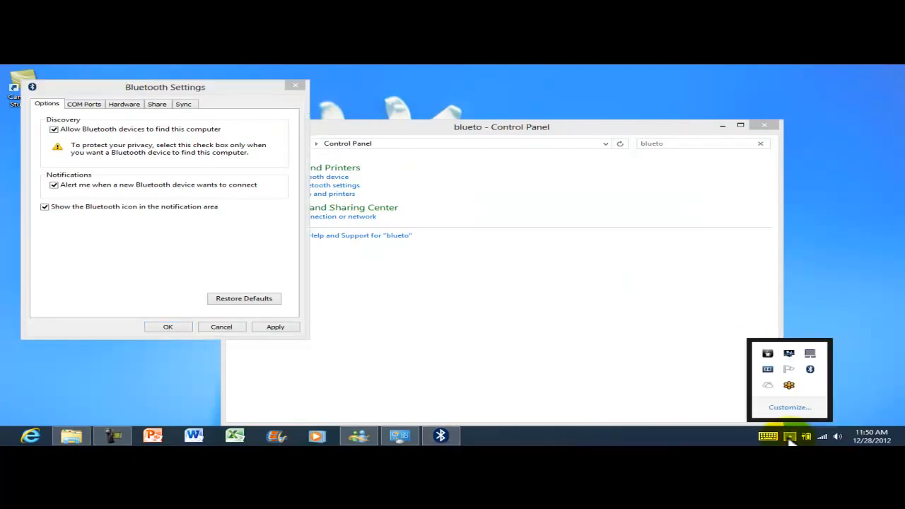
pyautogui.moveTo(821, 382)
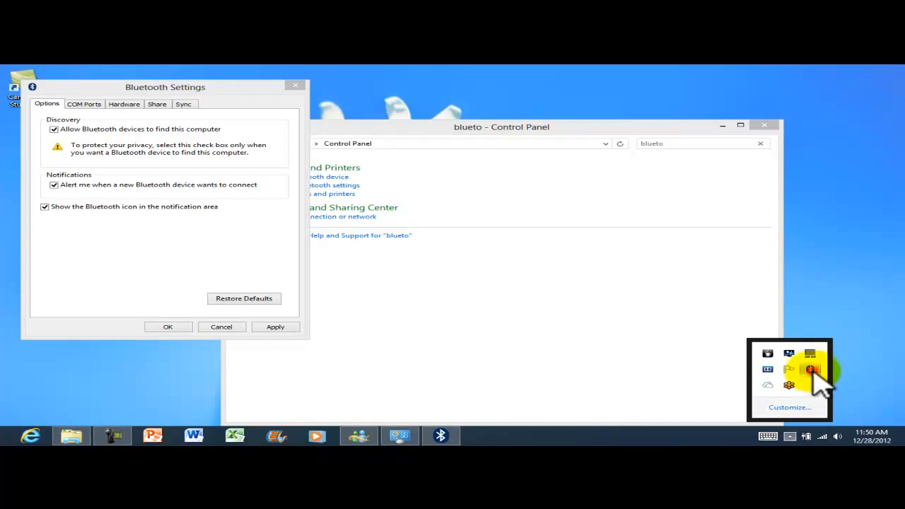
pyautogui.rightClick(811, 369)
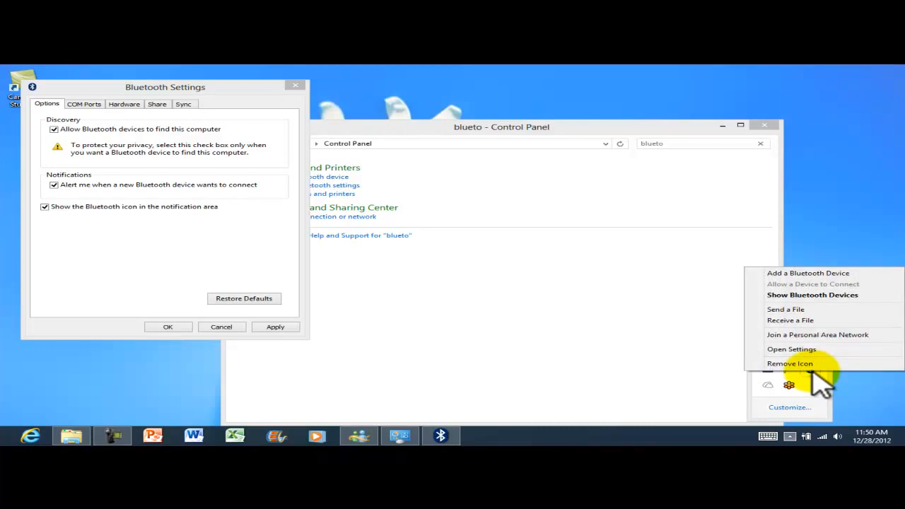
pyautogui.moveTo(775, 277)
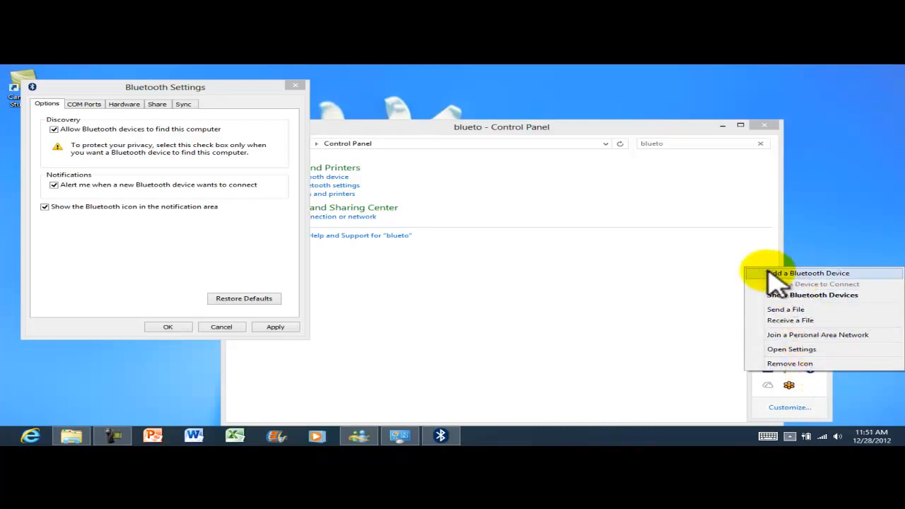
pyautogui.moveTo(837, 308)
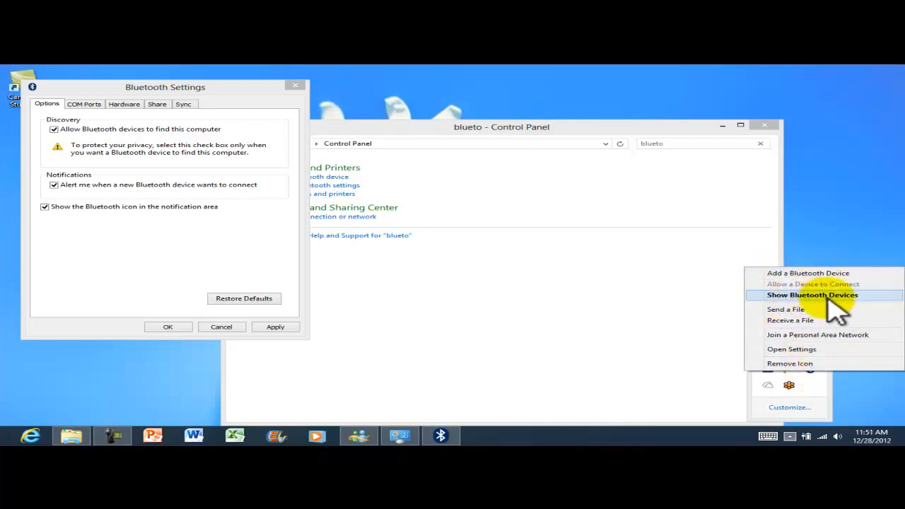
pyautogui.moveTo(817, 334)
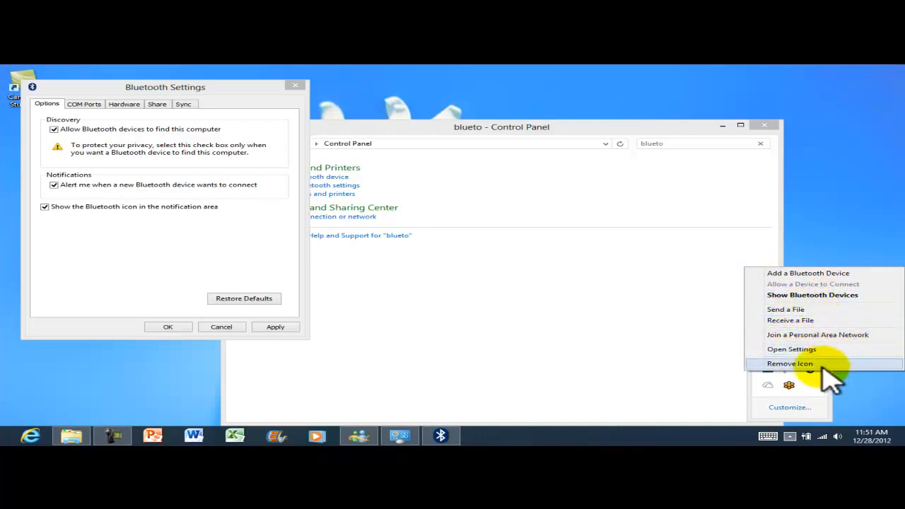
pyautogui.moveTo(792, 350)
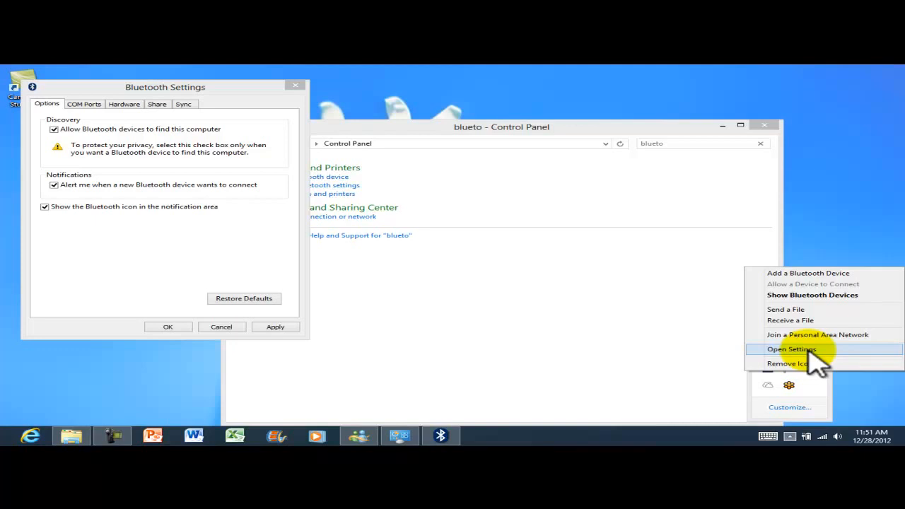
pyautogui.moveTo(142, 195)
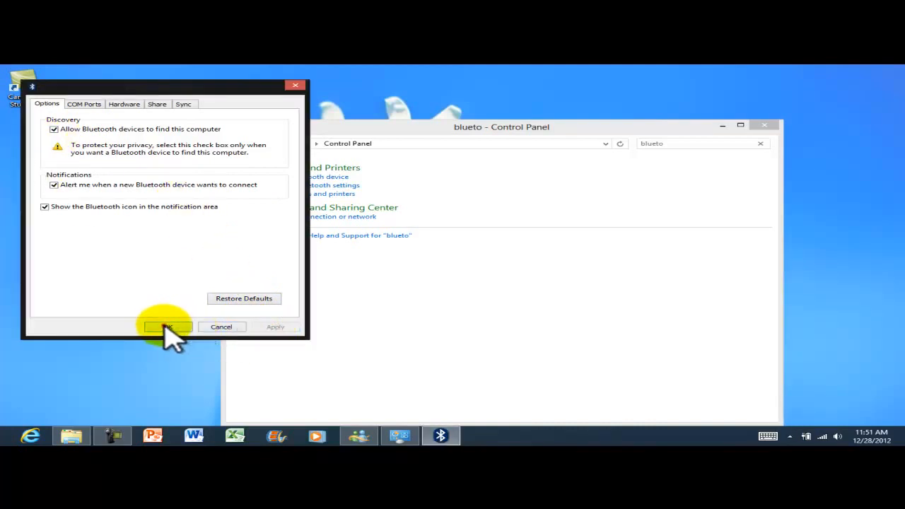
# Confirm Bluetooth Settings with OK, close Control Panel, and show the hidden tray icons
pyautogui.click(167, 327)
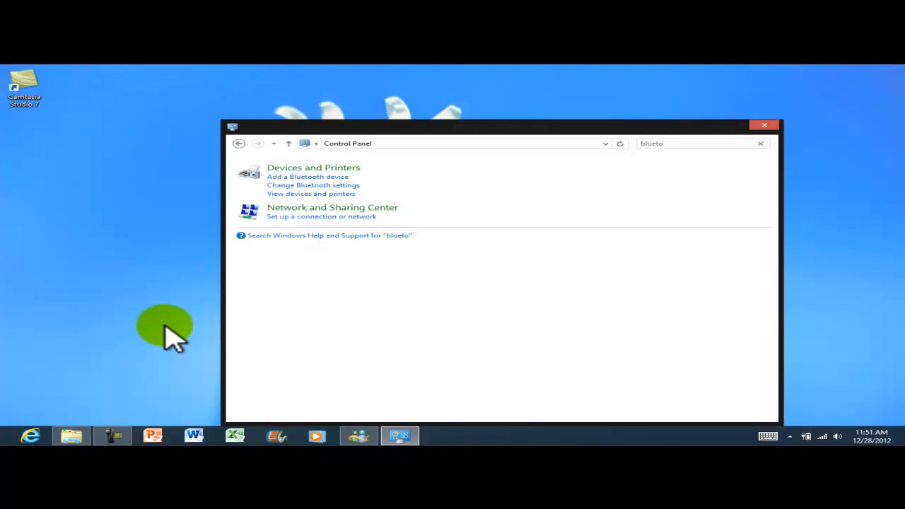
pyautogui.click(764, 124)
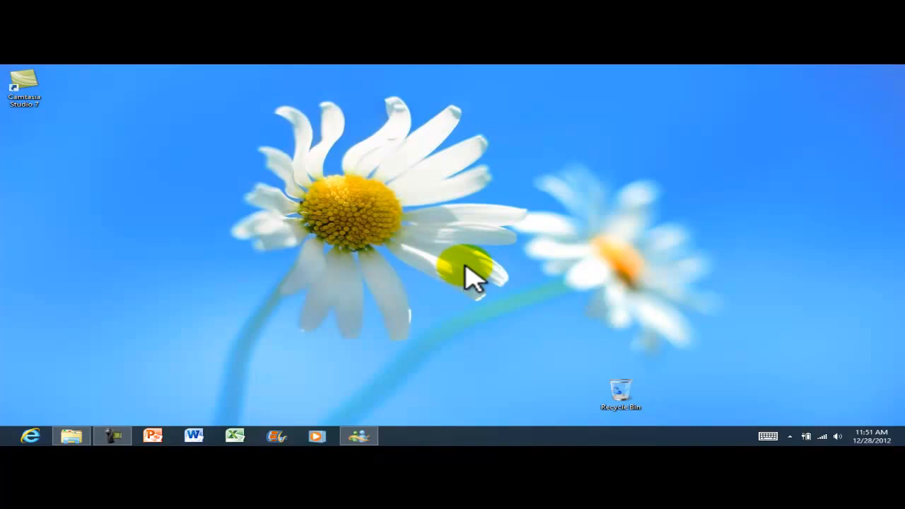
pyautogui.moveTo(503, 274)
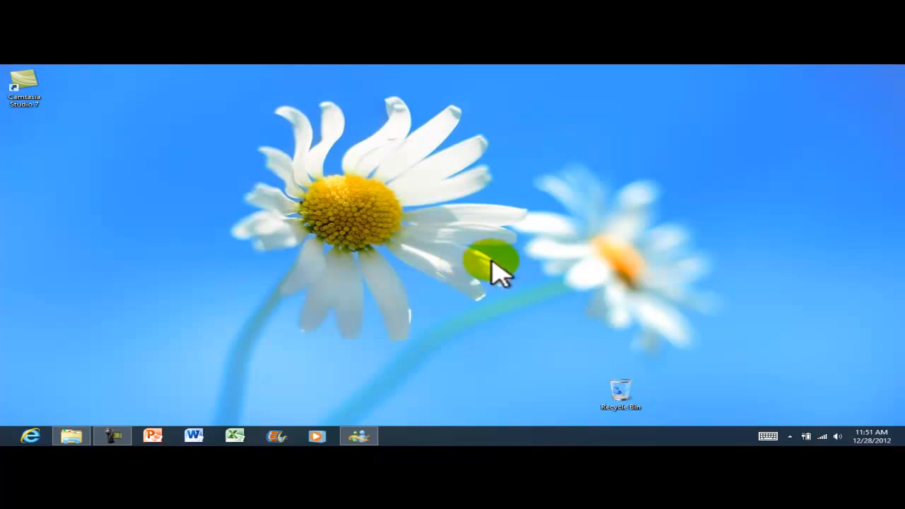
pyautogui.click(790, 436)
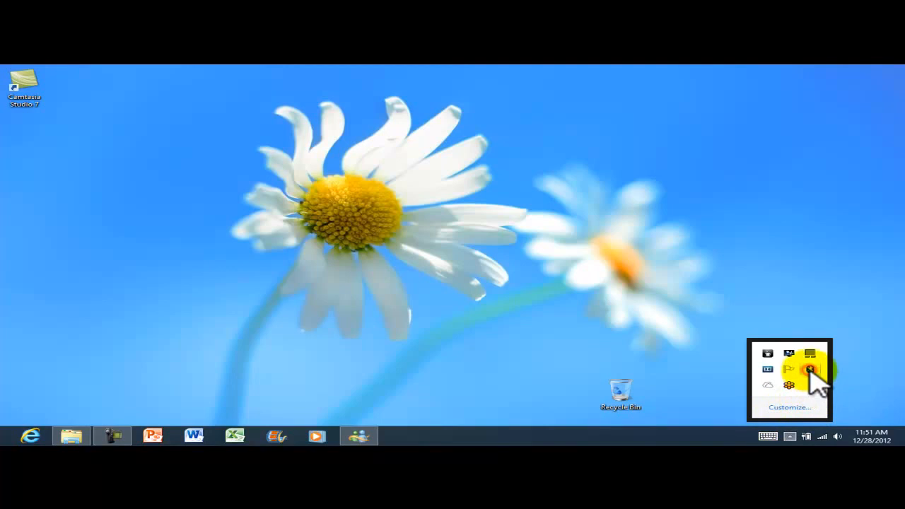
# Reopen Bluetooth Settings via the tray icon's Open Settings option
pyautogui.rightClick(806, 370)
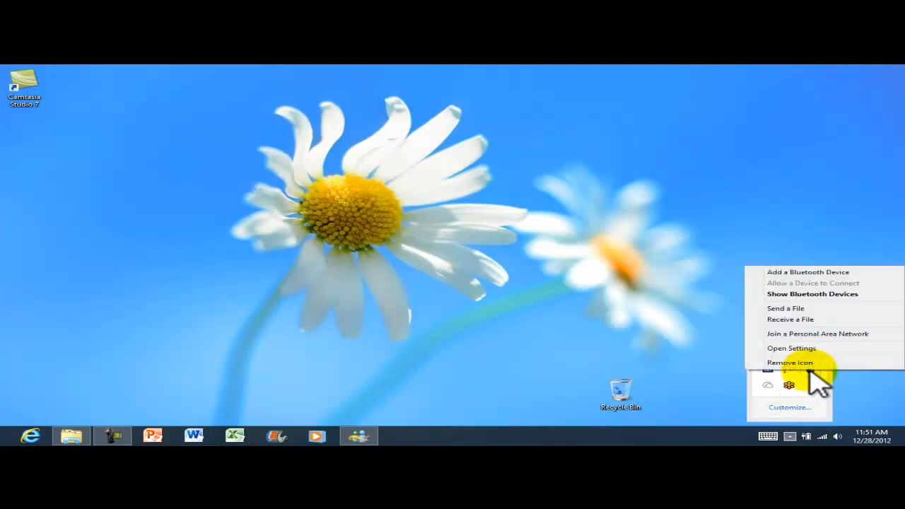
pyautogui.moveTo(817, 286)
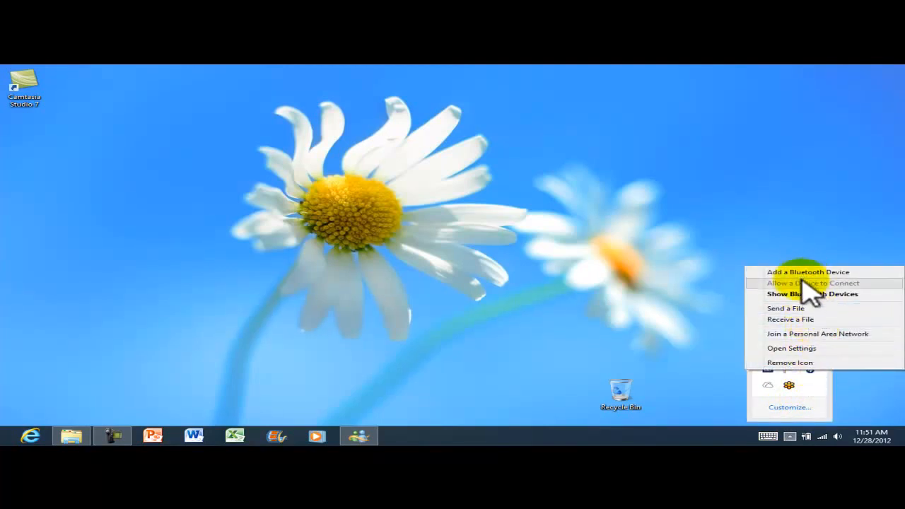
pyautogui.moveTo(803, 348)
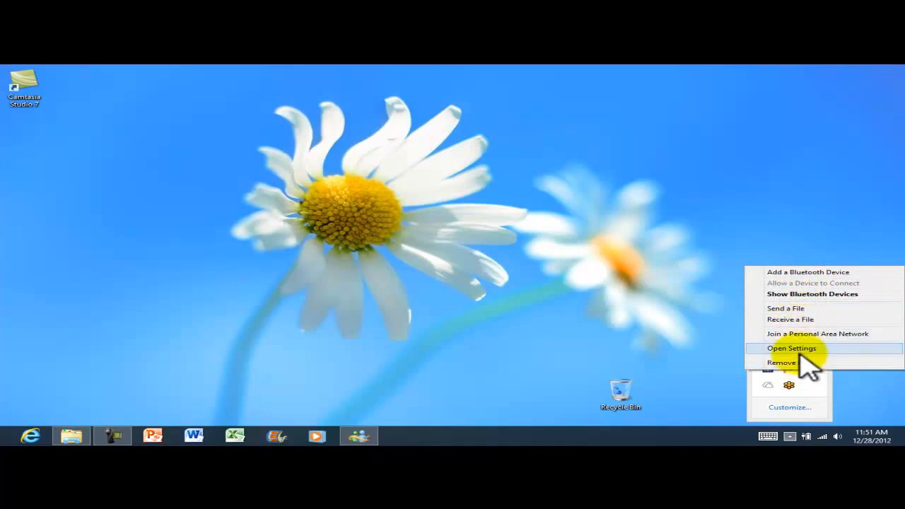
pyautogui.click(791, 348)
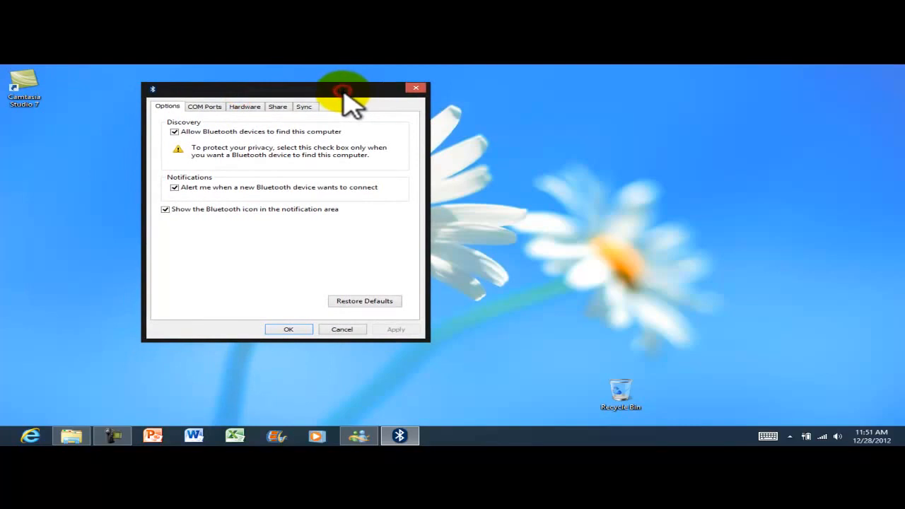
pyautogui.moveTo(526, 152)
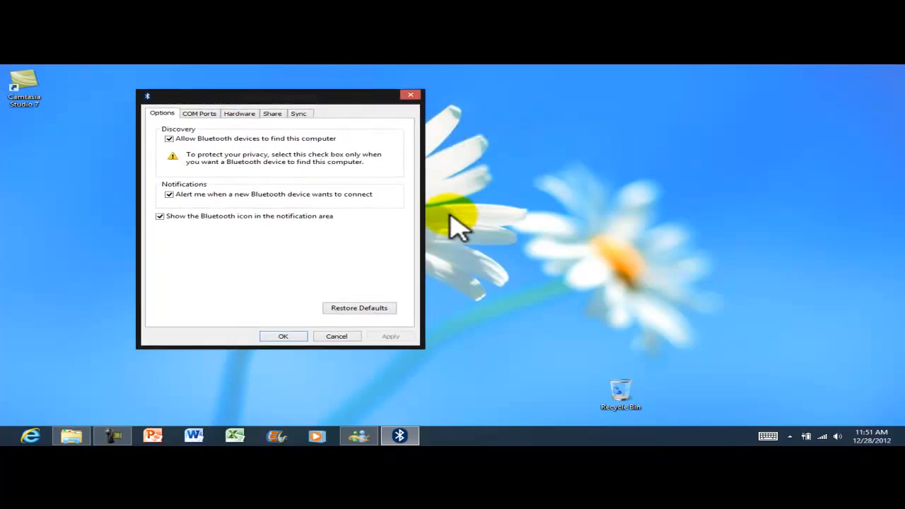
pyautogui.moveTo(412, 95)
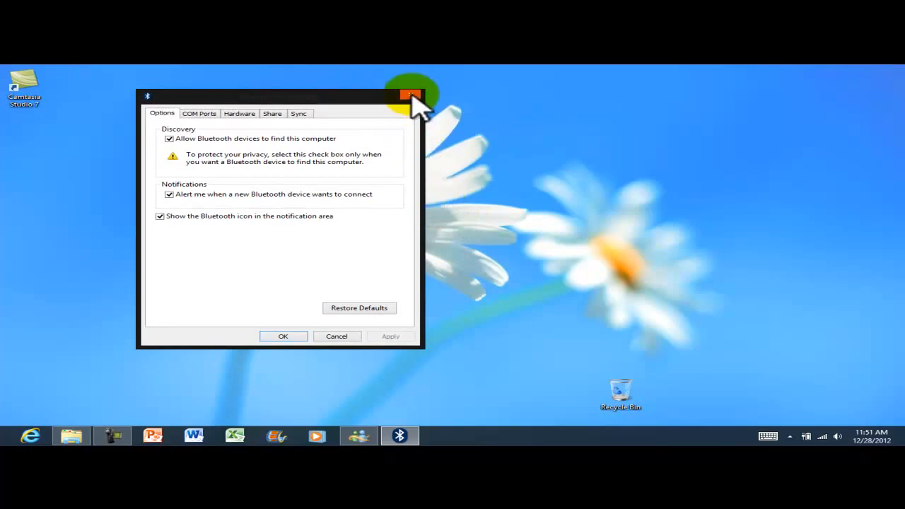
# Close the Bluetooth Settings dialog, returning to the desktop
pyautogui.click(412, 97)
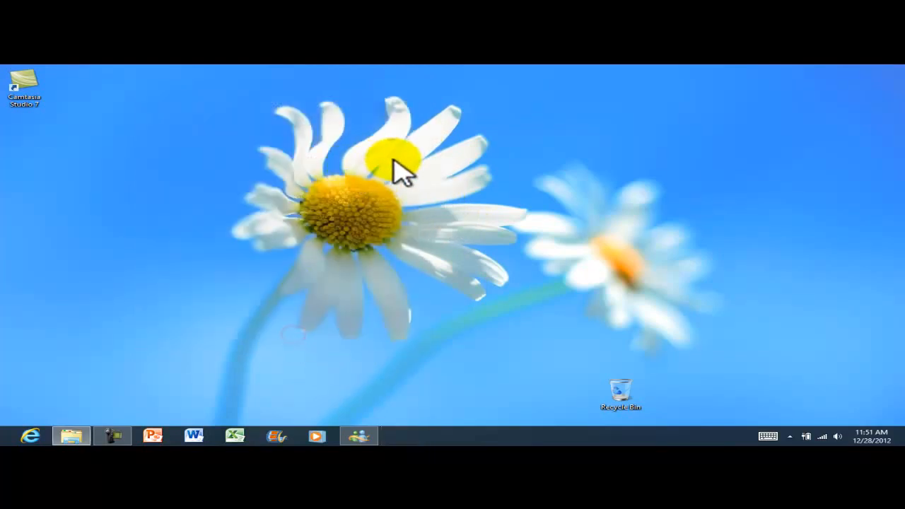
pyautogui.moveTo(311, 337)
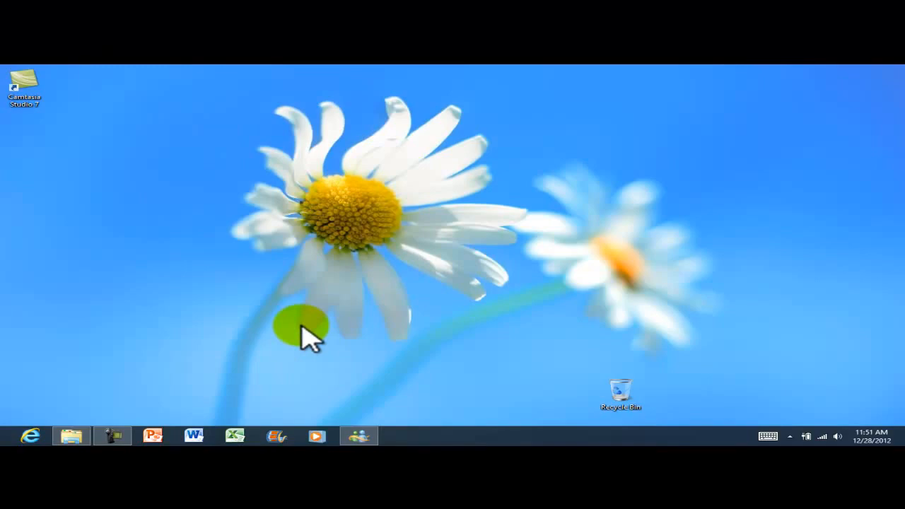
pyautogui.moveTo(389, 229)
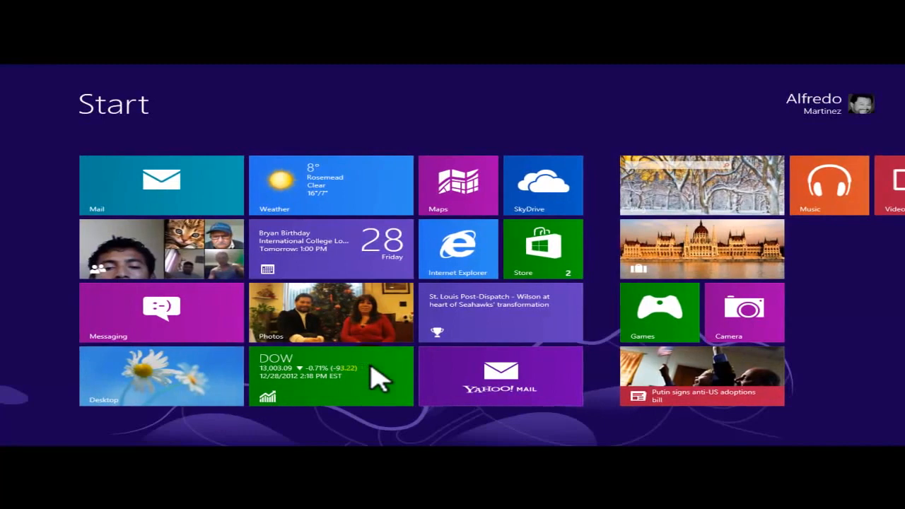
# Relaunch Control Panel from Start, search 'blue', and reopen Bluetooth Settings
pyautogui.write('control')
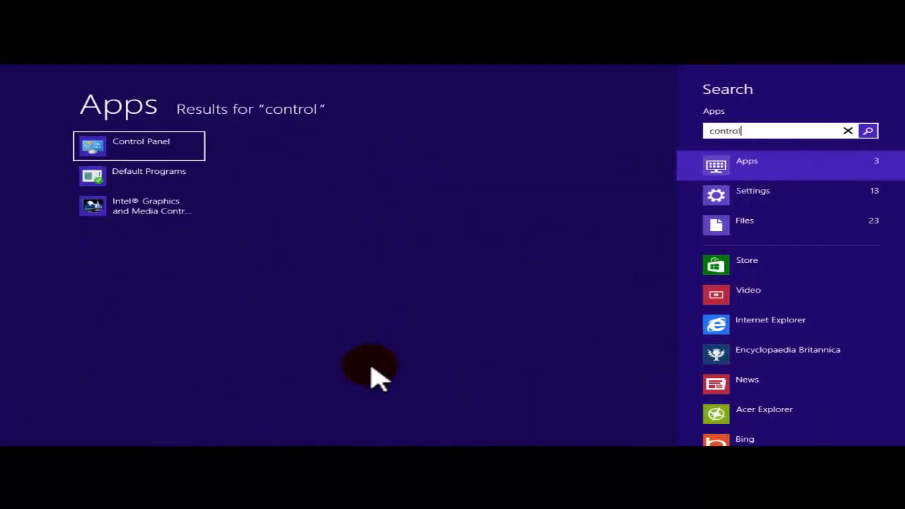
pyautogui.click(141, 142)
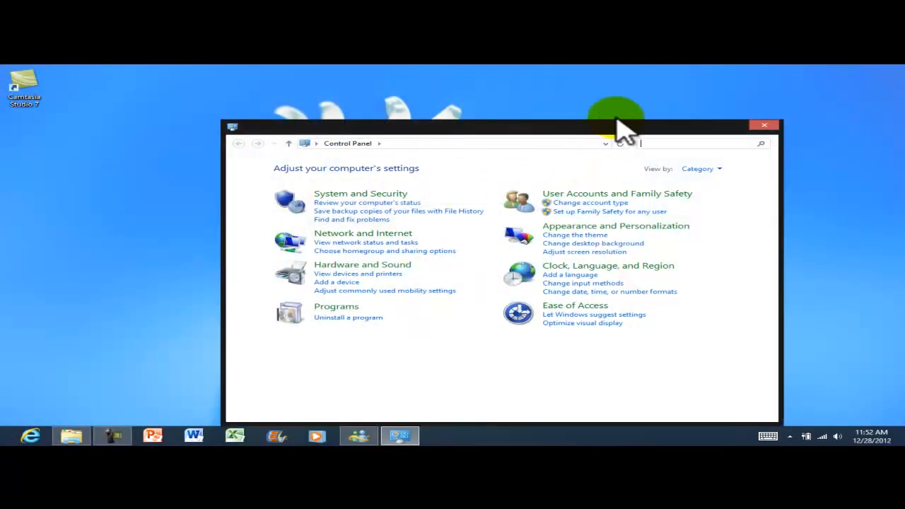
pyautogui.write('blu')
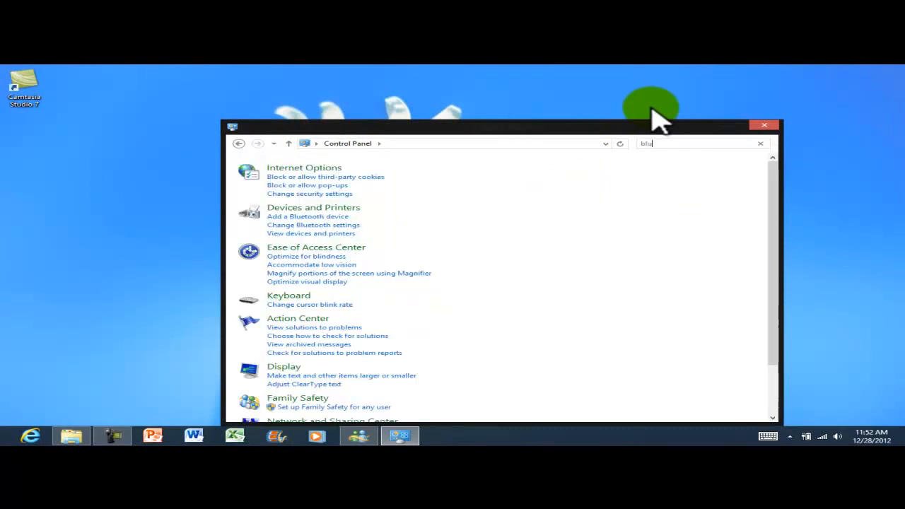
pyautogui.write('e')
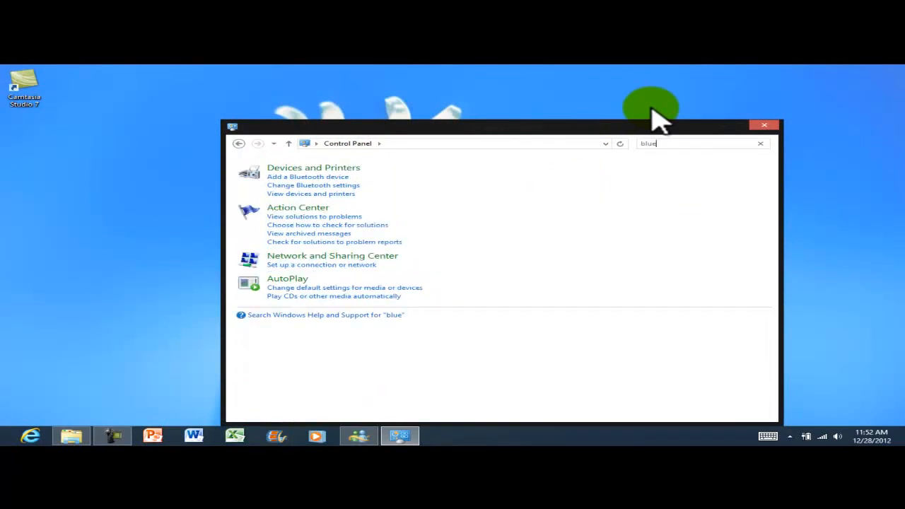
pyautogui.moveTo(300, 195)
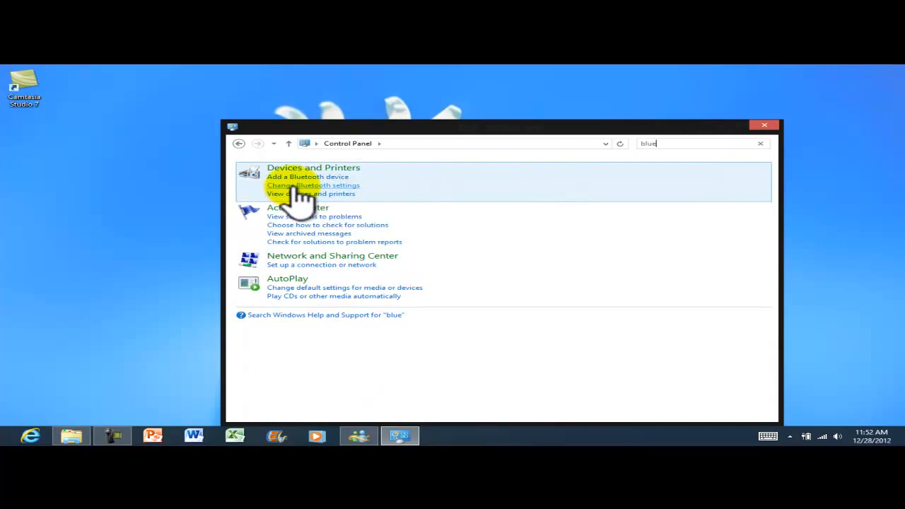
pyautogui.click(312, 185)
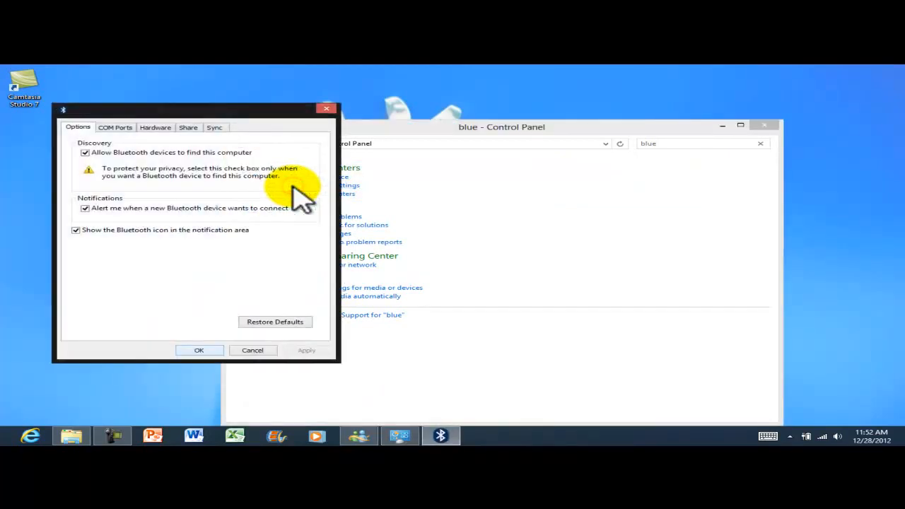
pyautogui.moveTo(86, 159)
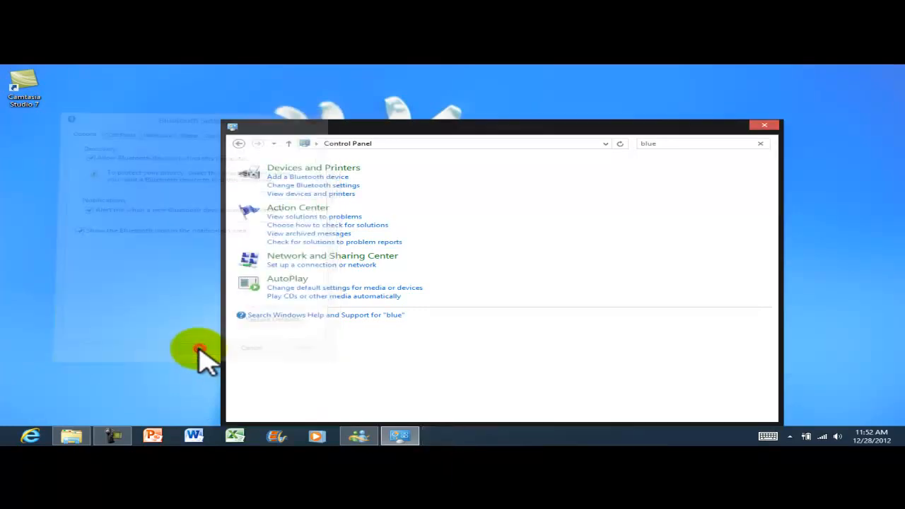
# Close Control Panel, reopen Bluetooth Settings from the tray icon menu, then close it
pyautogui.click(763, 124)
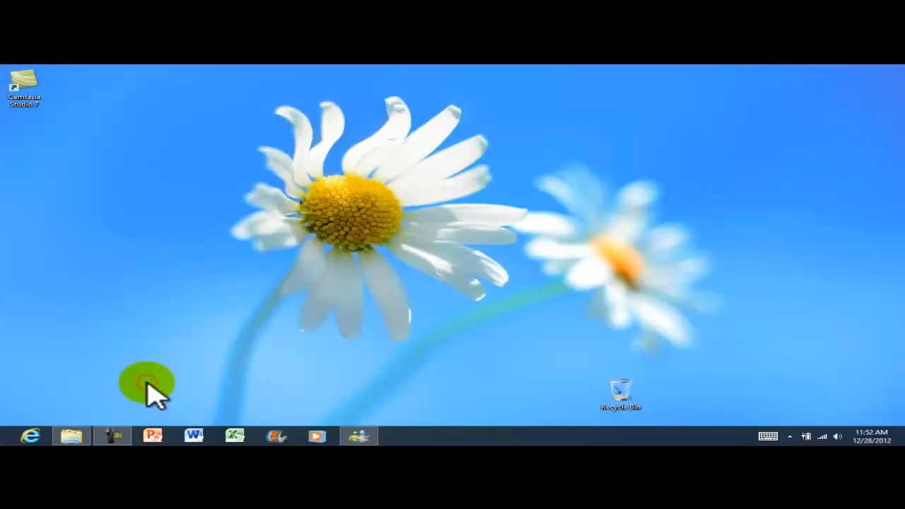
pyautogui.click(788, 436)
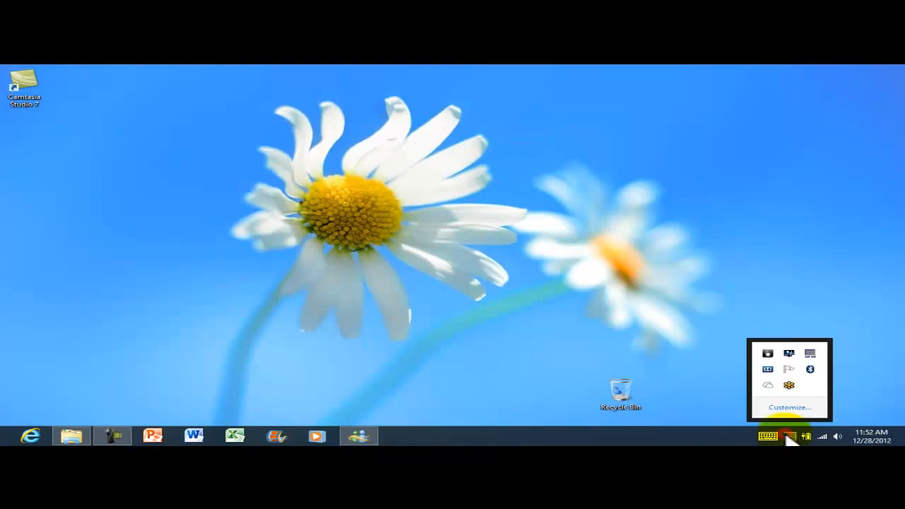
pyautogui.moveTo(812, 371)
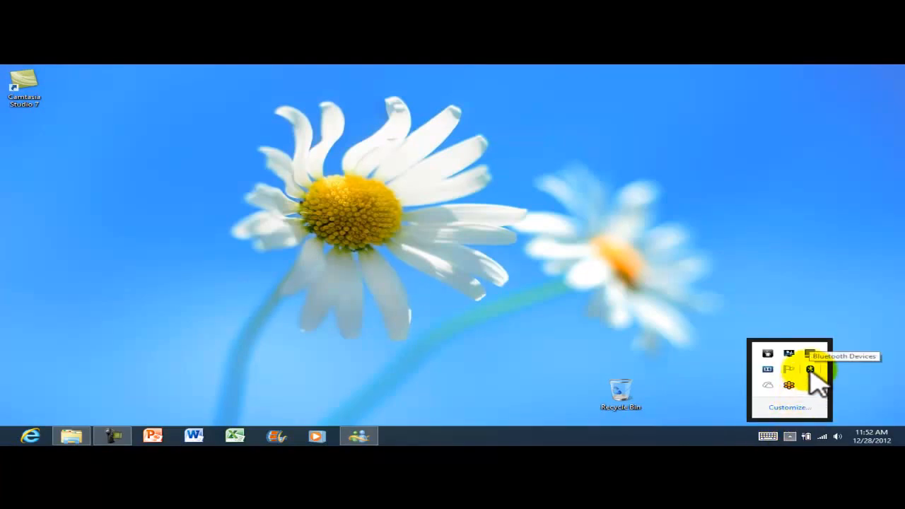
pyautogui.rightClick(786, 374)
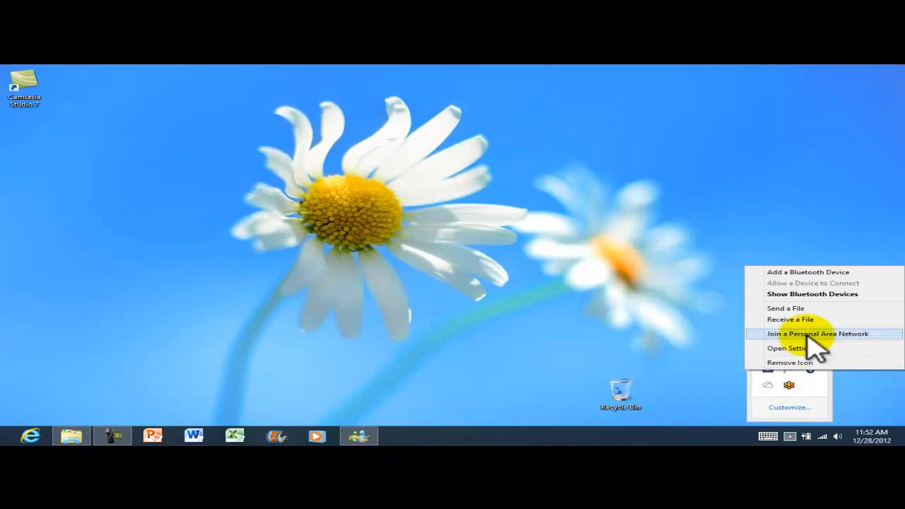
pyautogui.moveTo(799, 356)
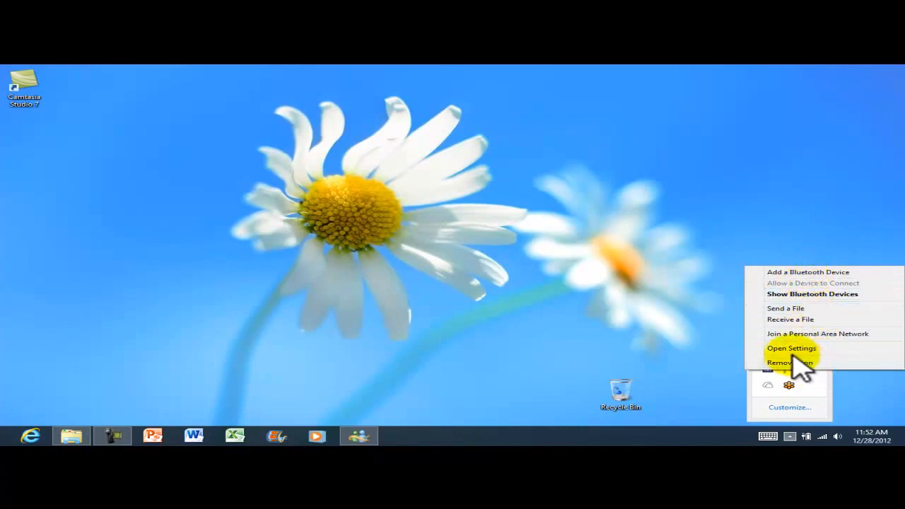
pyautogui.click(791, 348)
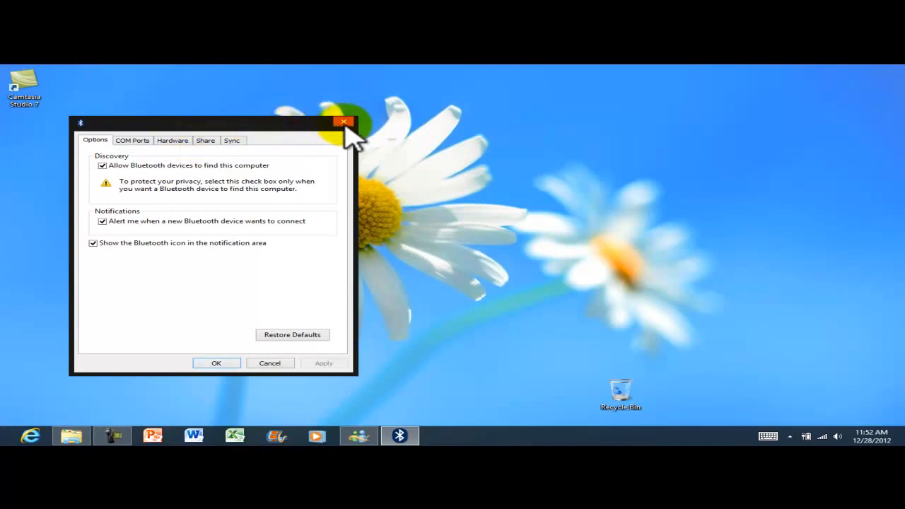
pyautogui.click(345, 122)
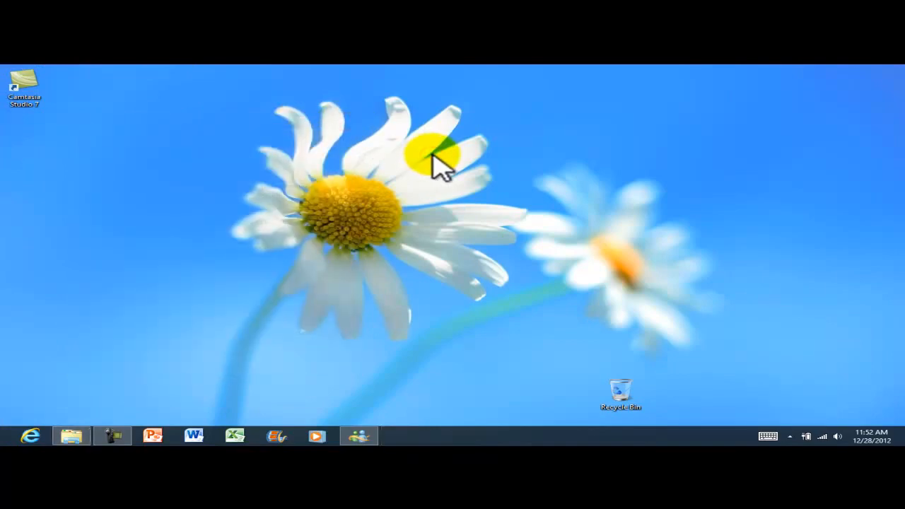